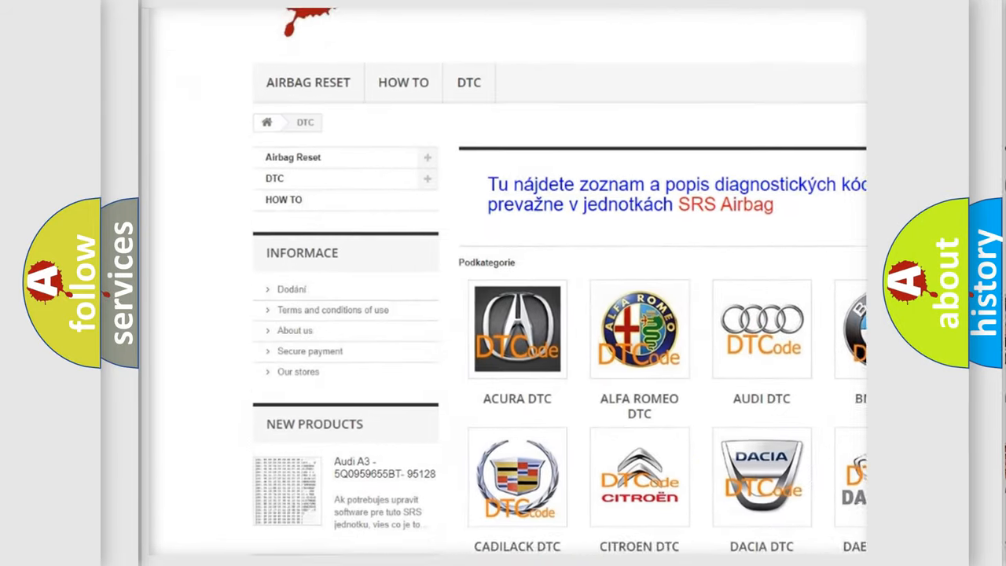
{"action": "scroll", "scroll_direction": "down", "scroll_amount": 3}
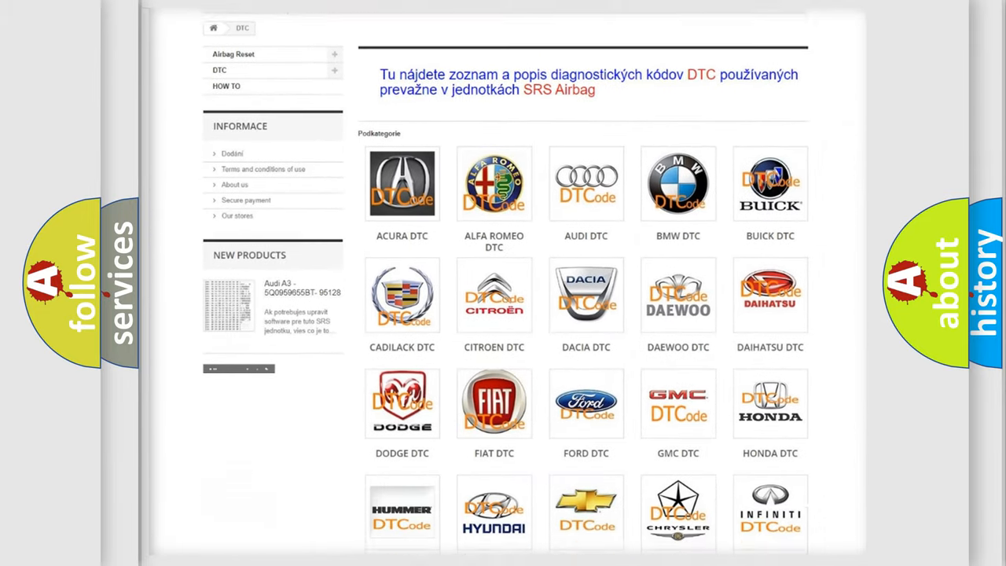
{"action": "scroll", "scroll_direction": "down", "scroll_amount": 3}
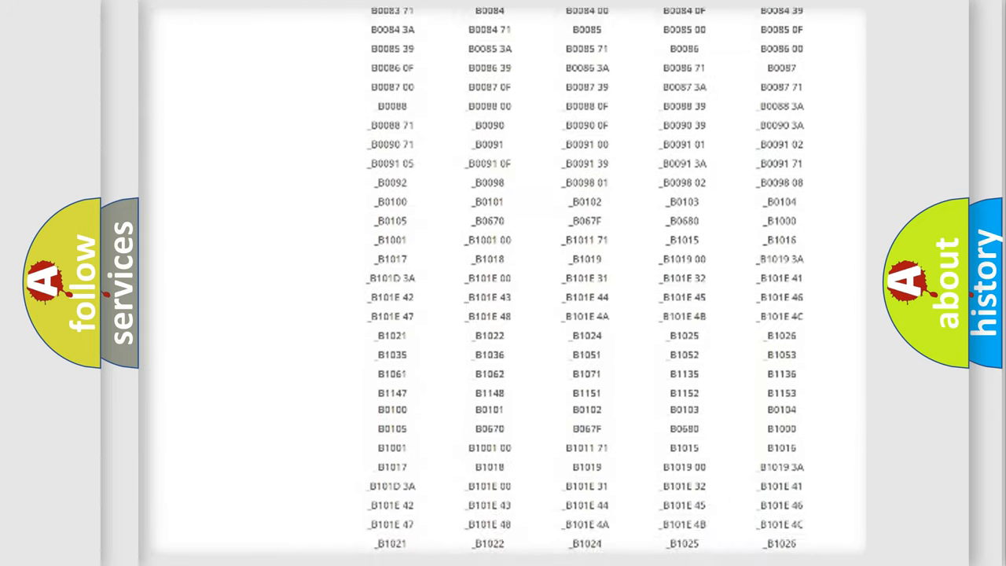
{"action": "scroll", "scroll_direction": "up", "scroll_amount": 3}
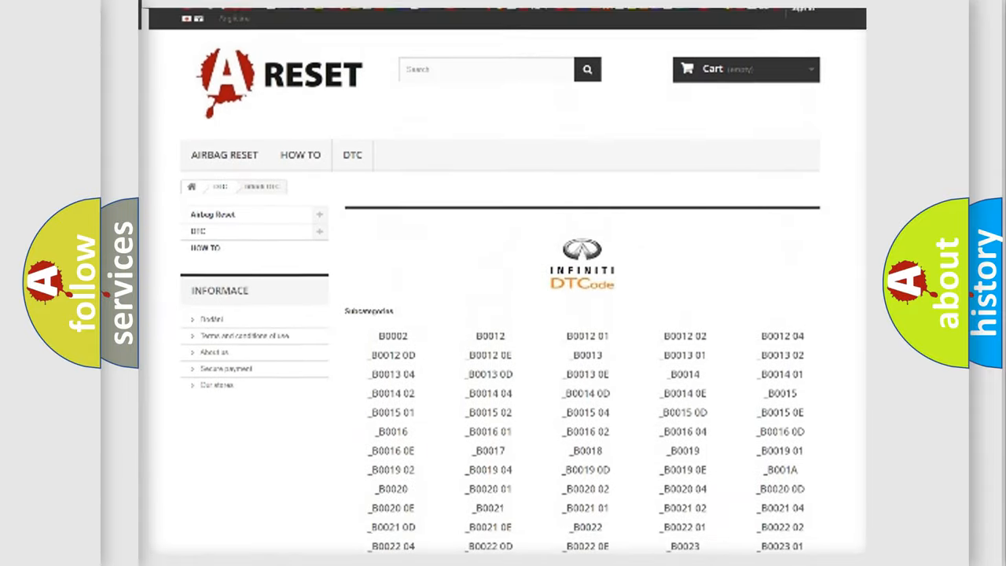